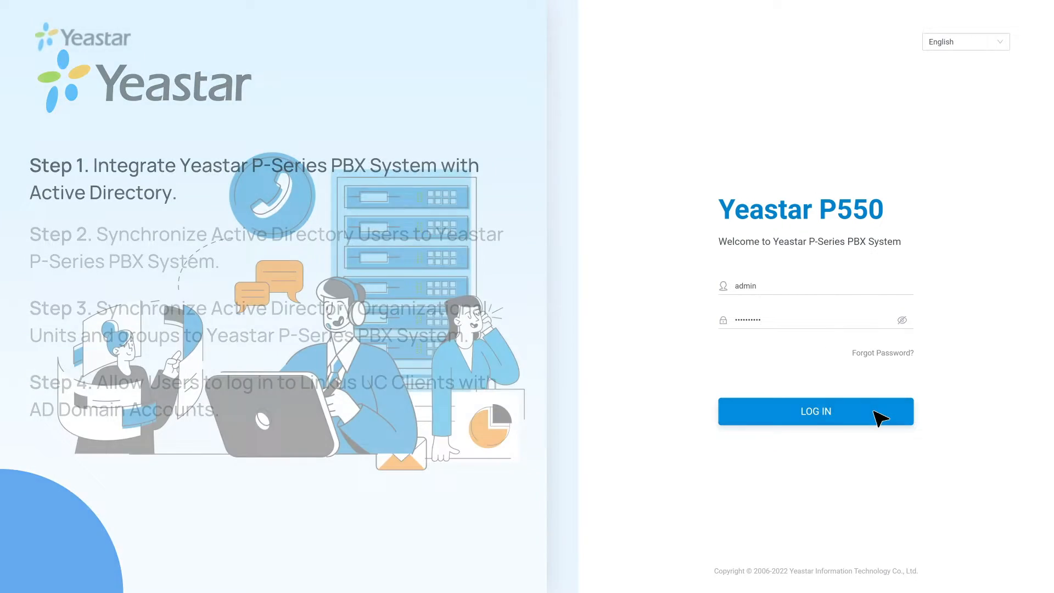
Sign in as administrator and go to Integrations > User Sync & SSO.
{"action": "left_click", "coordinate": [816, 410]}
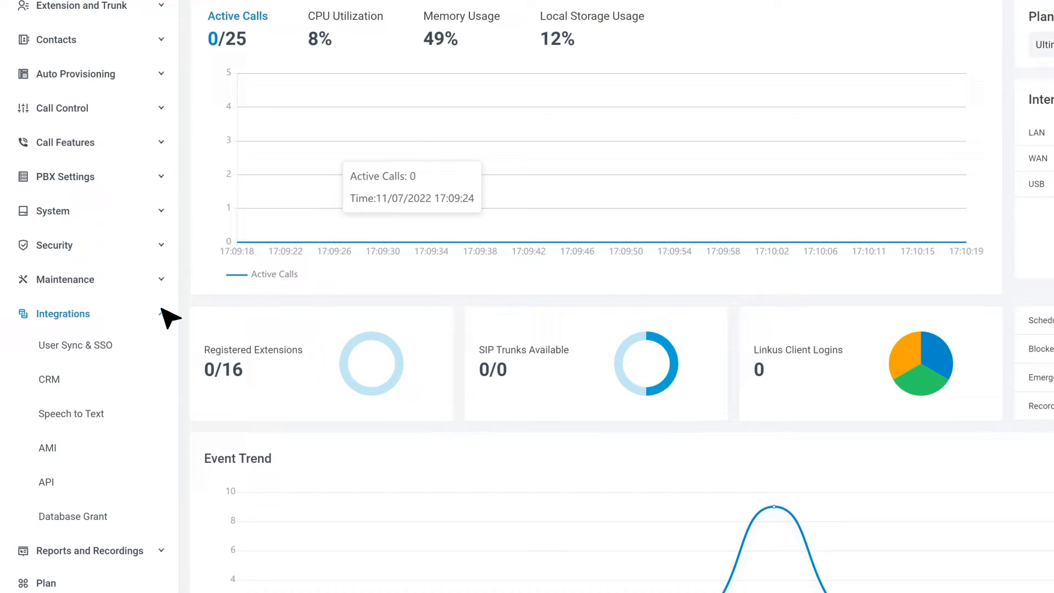
{"action": "left_click", "coordinate": [76, 345]}
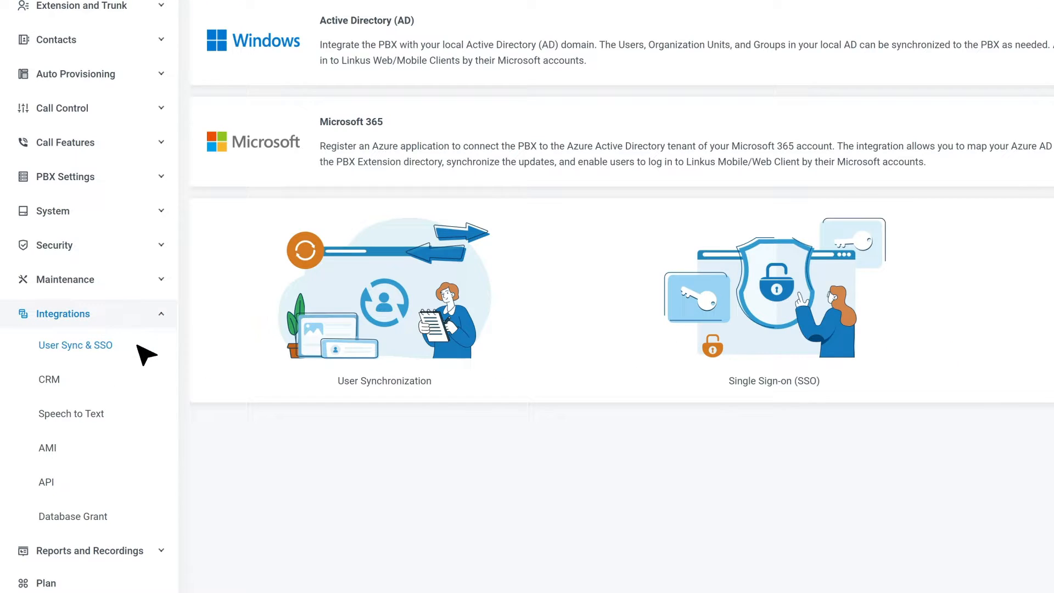
{"action": "left_click", "coordinate": [76, 345]}
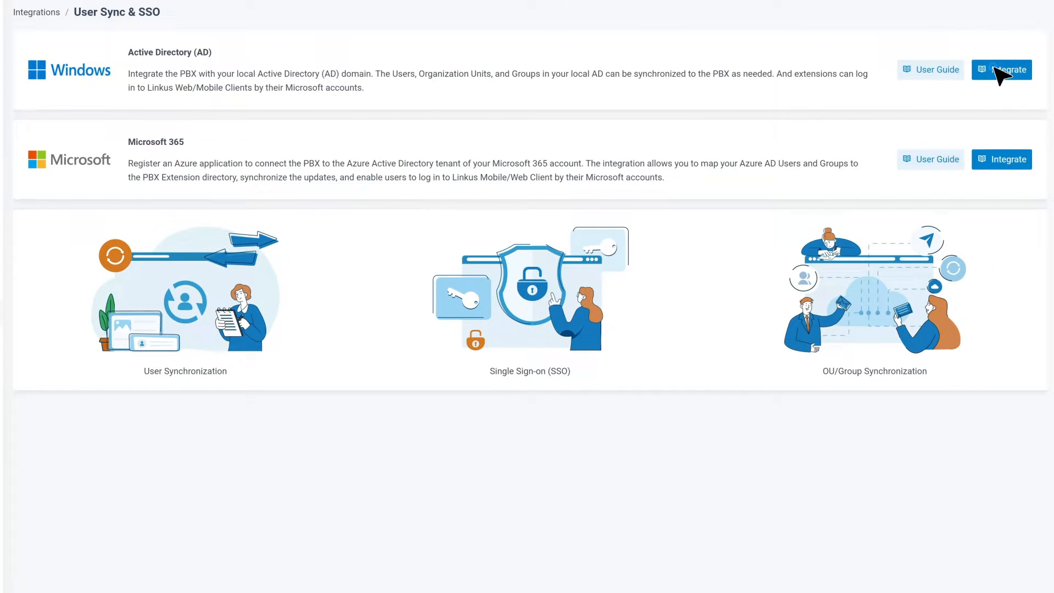
Begin Active Directory integration with host 192.168.28.67, port 389 and LDAP protocol.
{"action": "left_click", "coordinate": [1003, 69]}
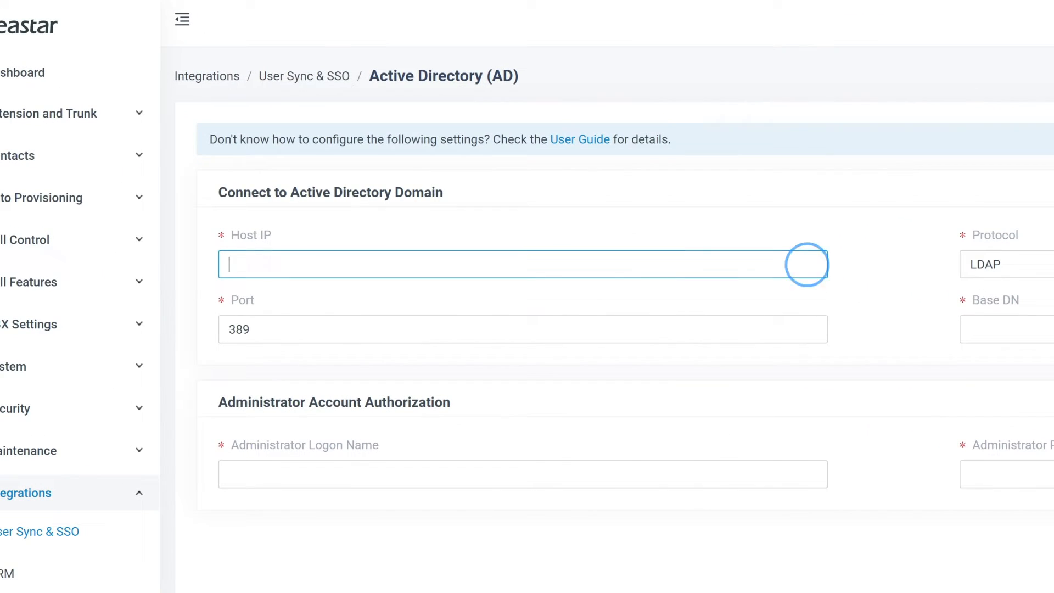
{"action": "type", "text": "192.168.28.67"}
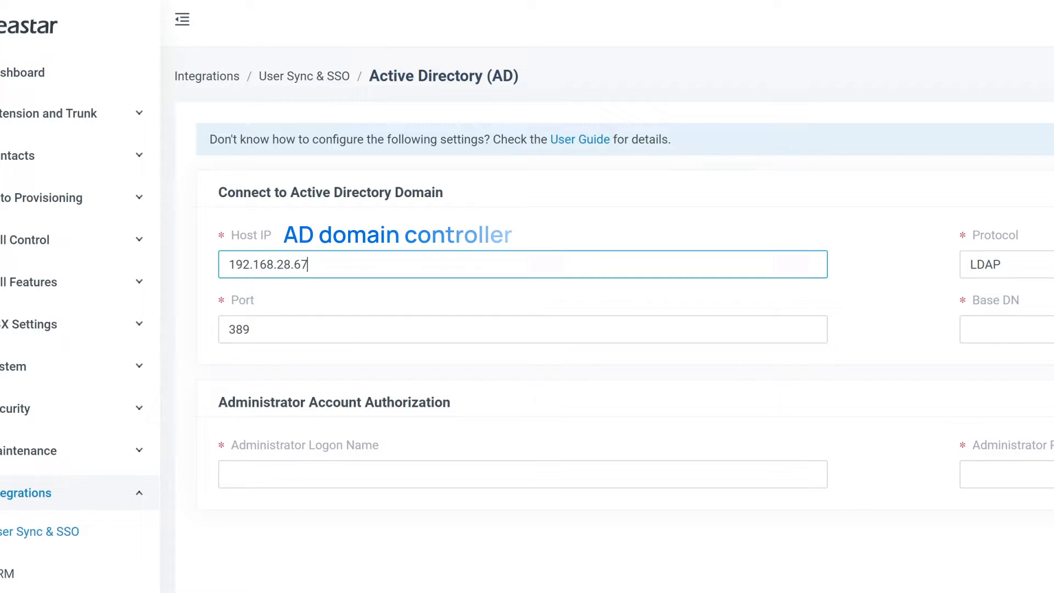
{"action": "left_click", "coordinate": [793, 190]}
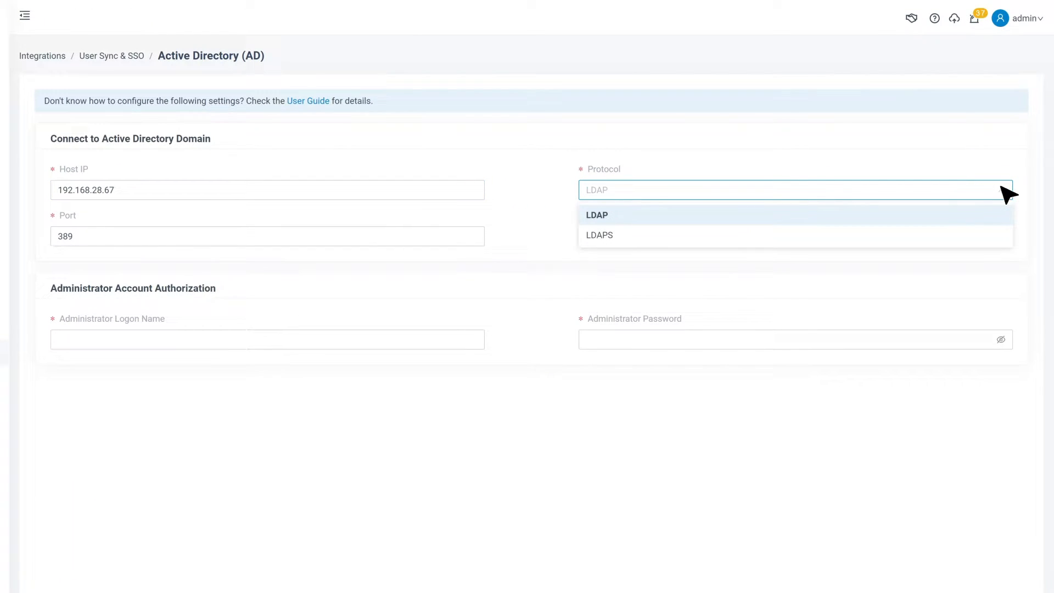
{"action": "left_click", "coordinate": [596, 215]}
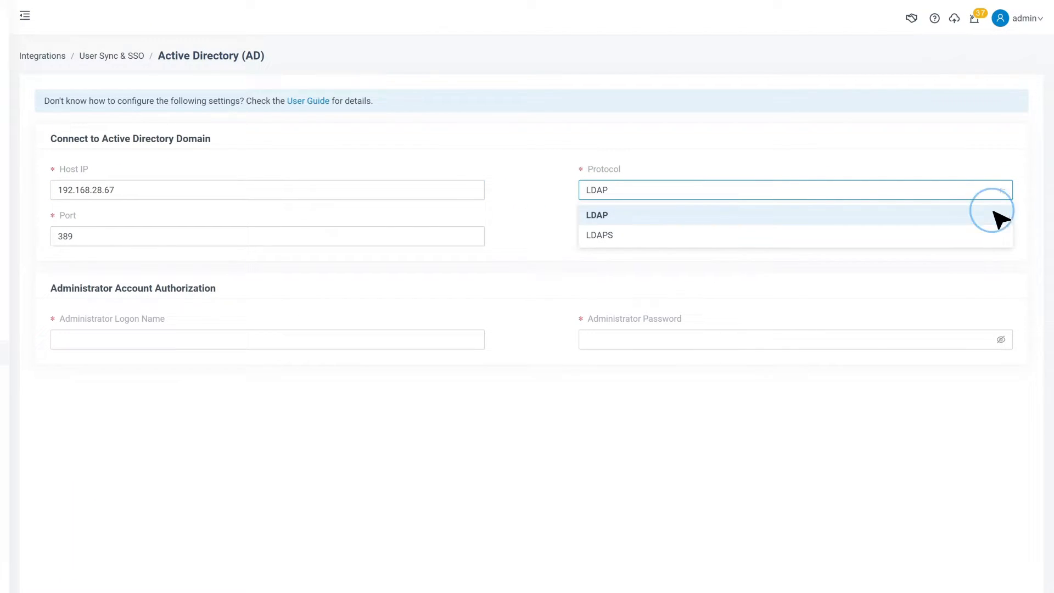
Enter the Base DN OU=Marketing,dc=sample,dc=com.
{"action": "left_click", "coordinate": [595, 215]}
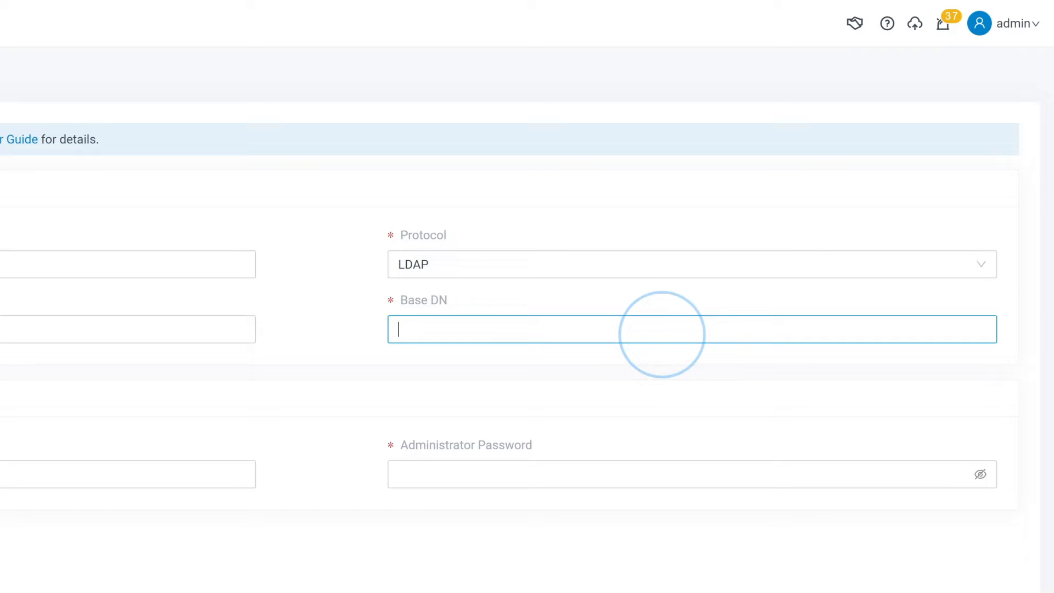
{"action": "type", "text": "OU=Mar"}
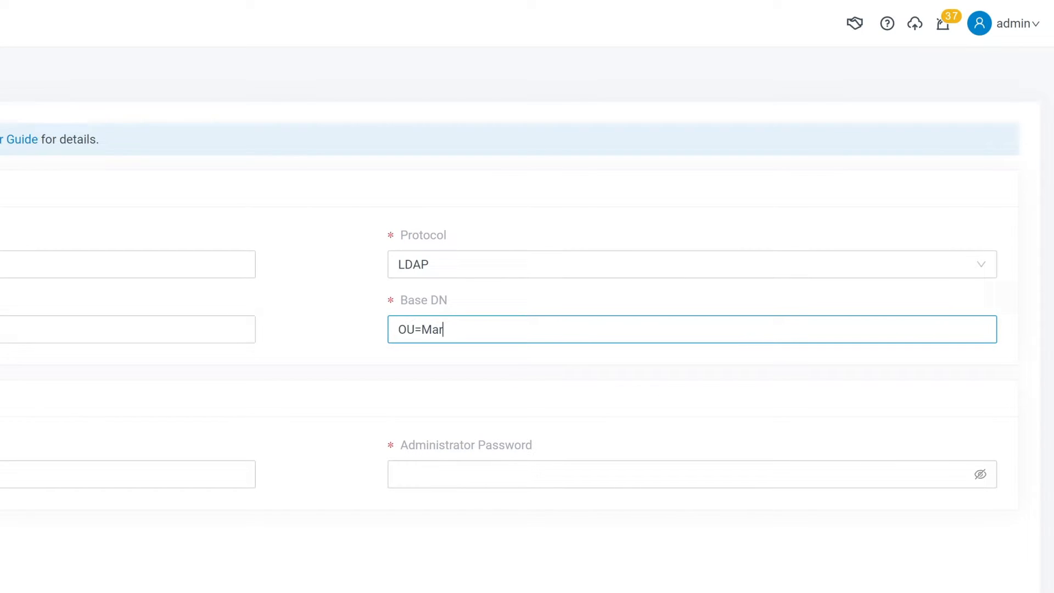
{"action": "type", "text": "keting,"}
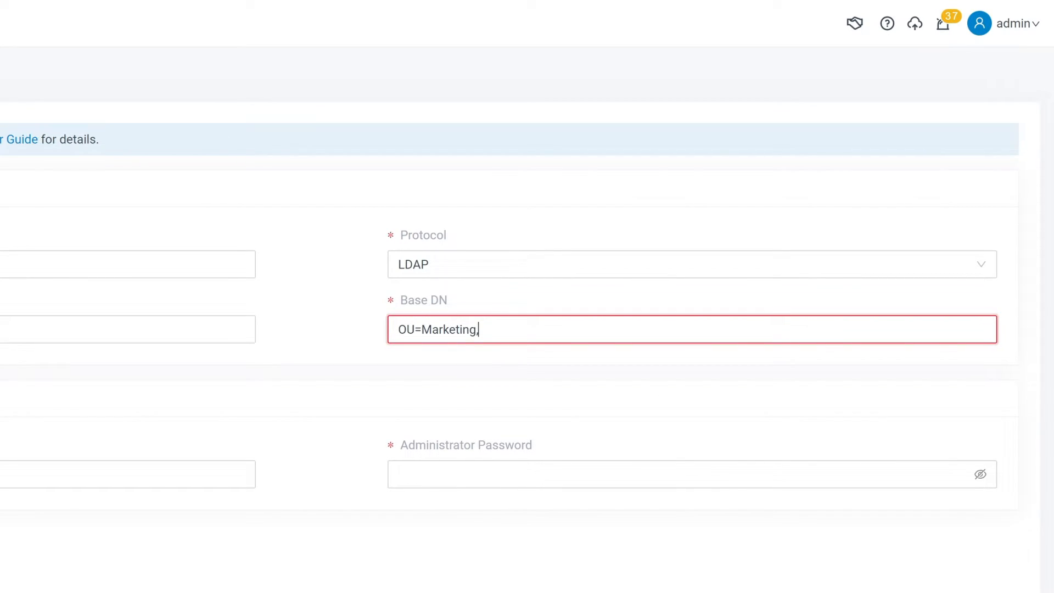
{"action": "type", "text": "dc=sample,"}
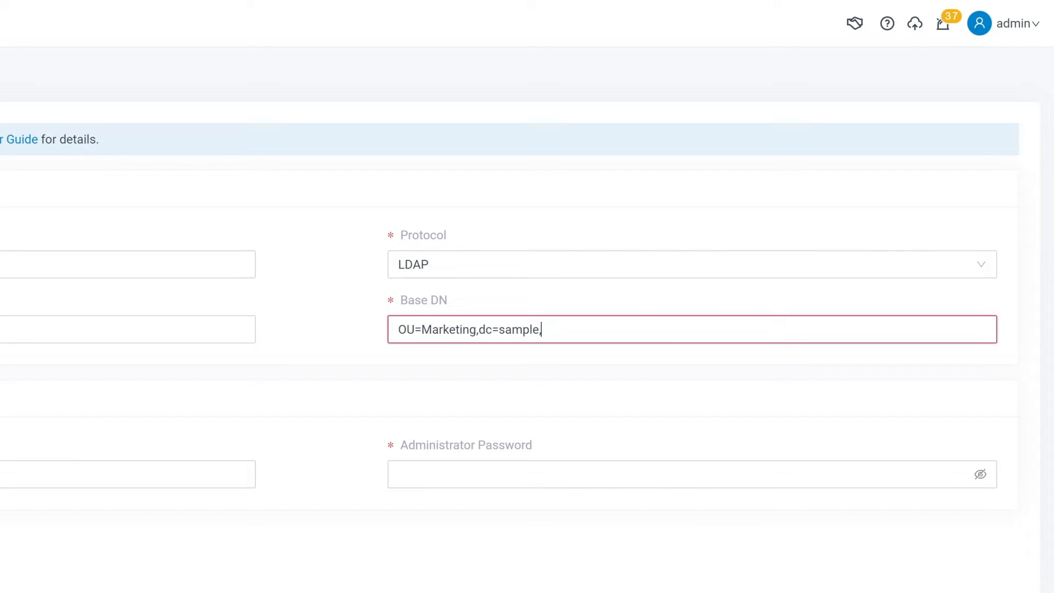
{"action": "type", "text": ",dc=com"}
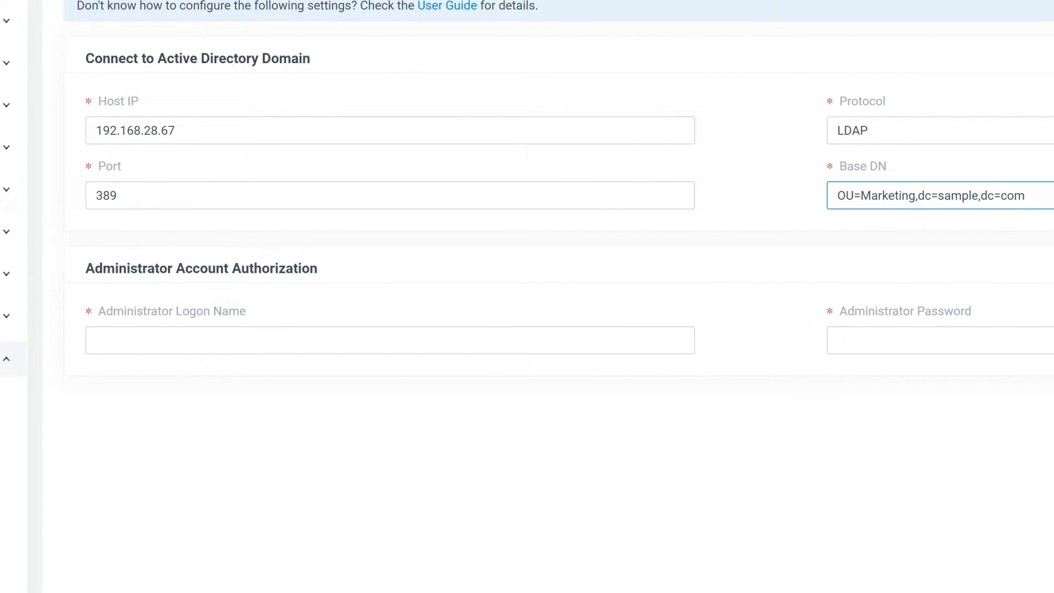
Enter administrator logon name cn=Jason,OU=Marketing,dc=sample... with password and save the connection.
{"action": "left_click", "coordinate": [390, 339]}
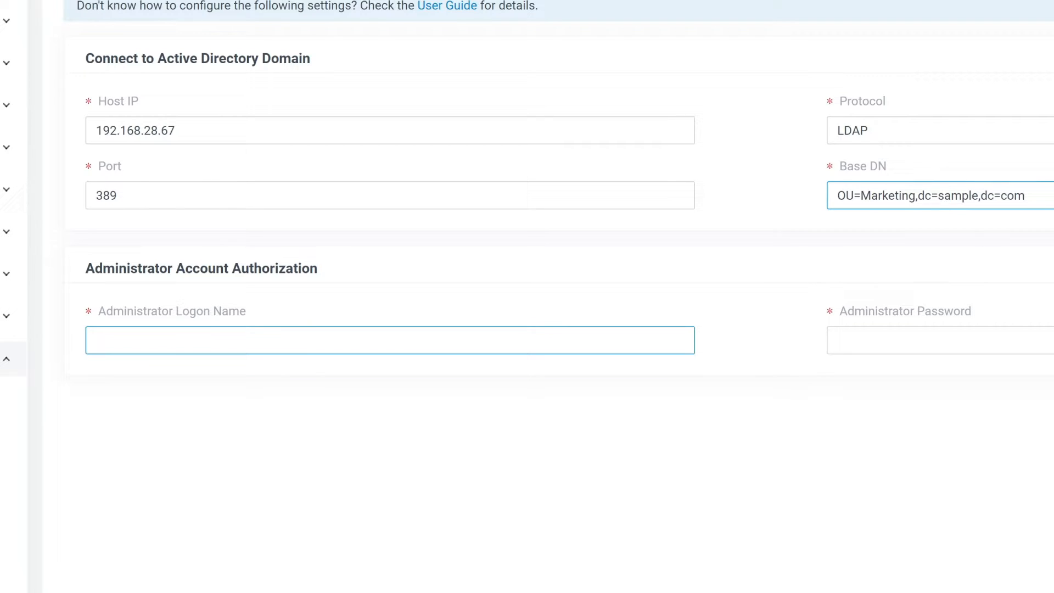
{"action": "type", "text": "cn=Jason,"}
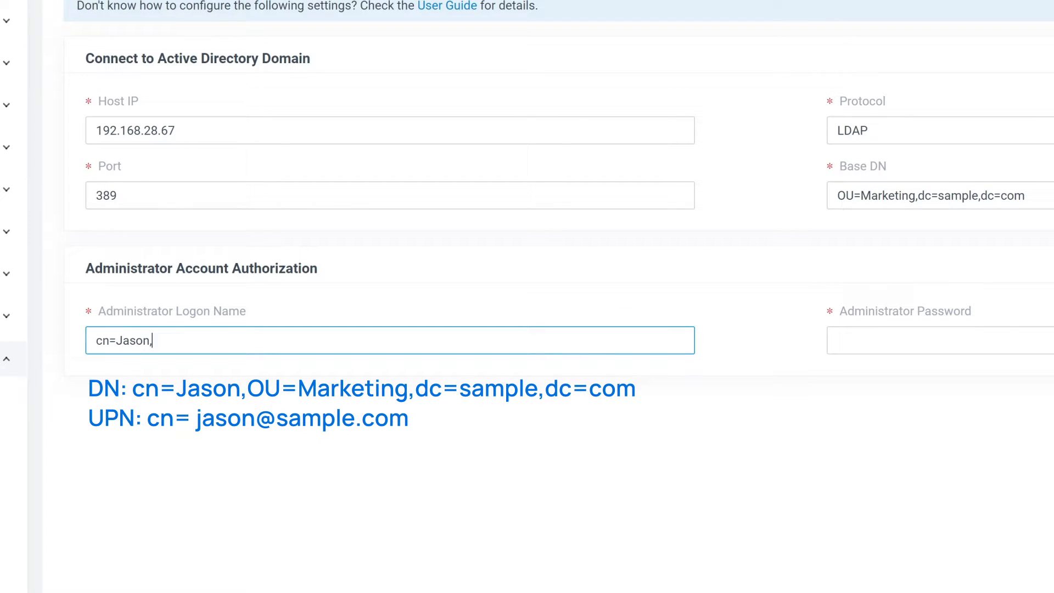
{"action": "type", "text": "OU=Marketing,dc=sample,dc=com"}
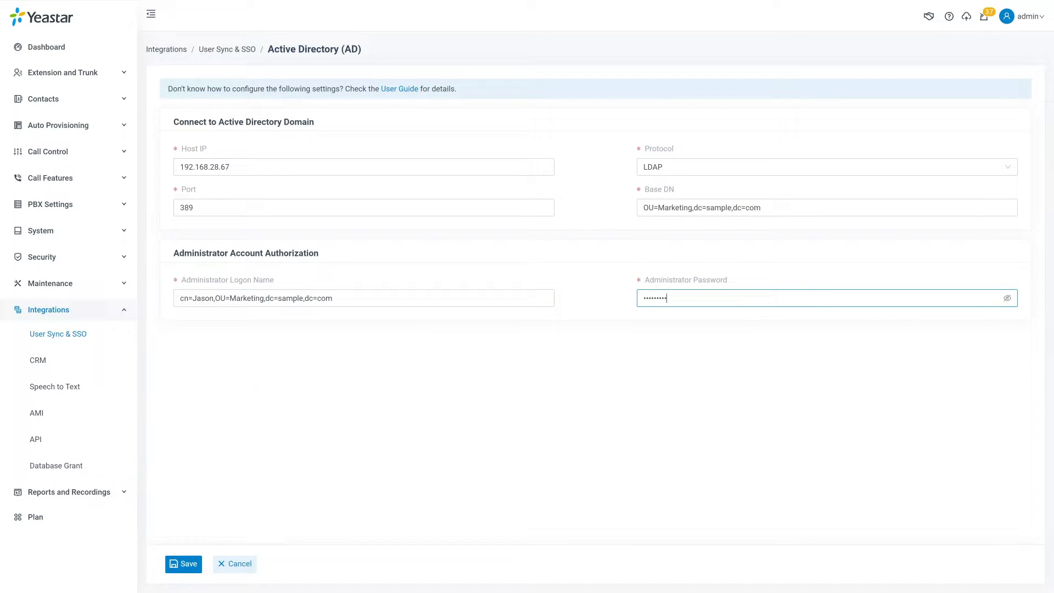
{"action": "left_click", "coordinate": [184, 563]}
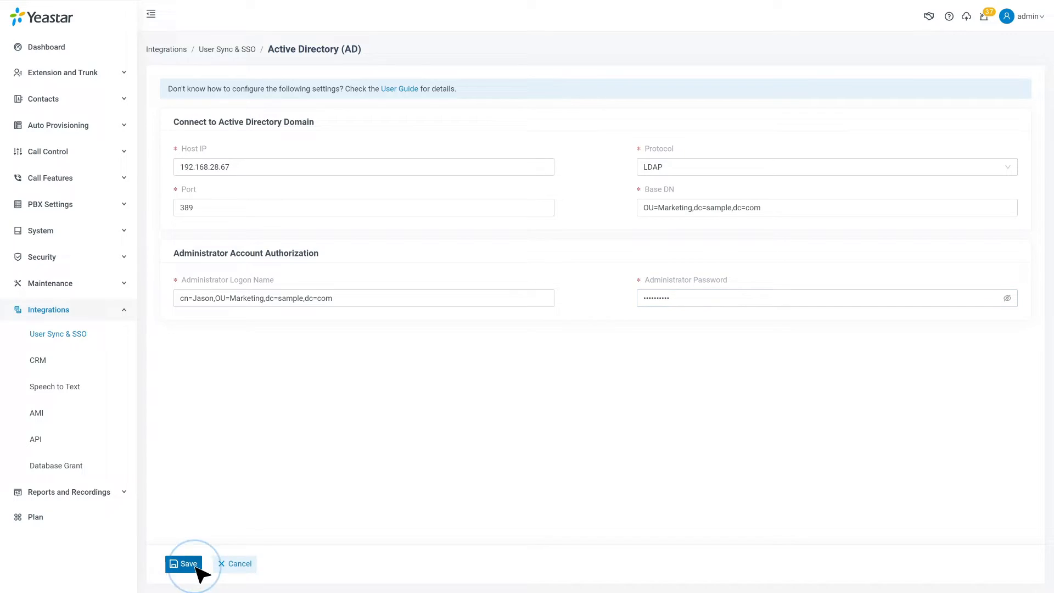
{"action": "left_click", "coordinate": [184, 563]}
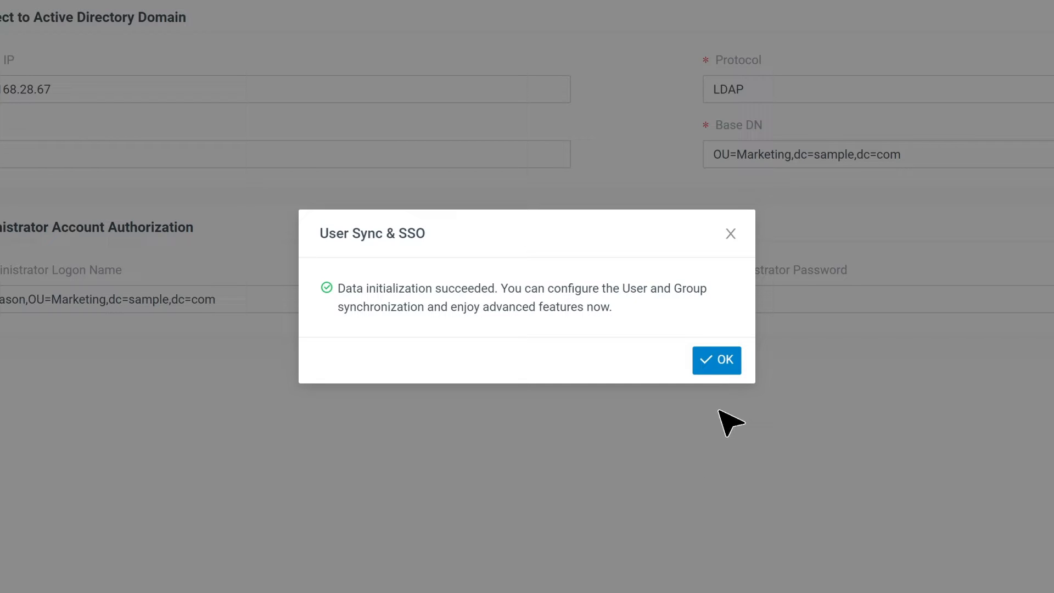
Limit extension auto-creation to users in the Sales and TechSupport organizational units.
{"action": "left_click", "coordinate": [717, 360]}
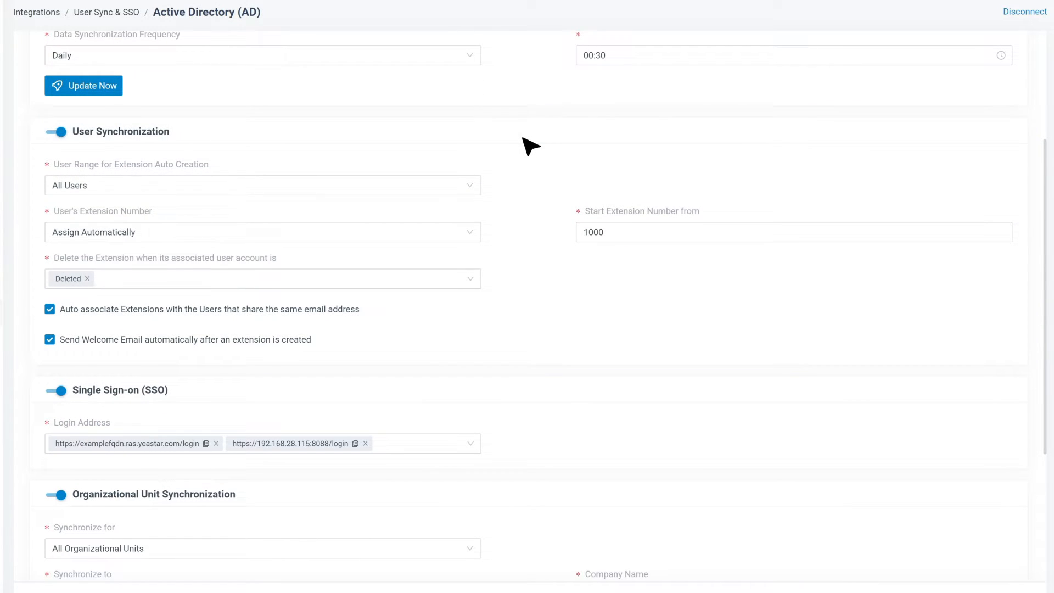
{"action": "left_click", "coordinate": [262, 184]}
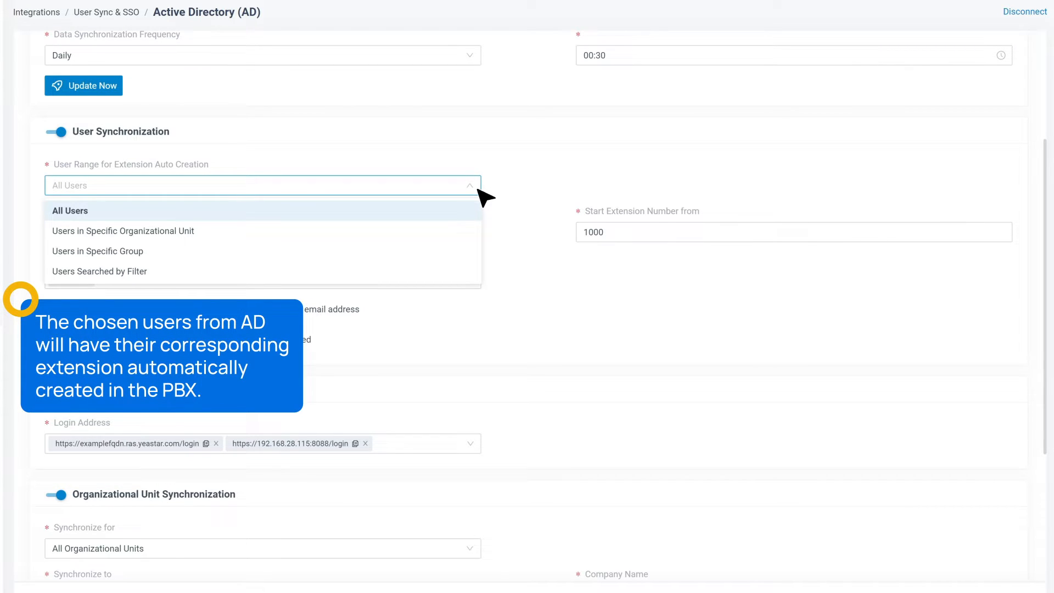
{"action": "left_click", "coordinate": [122, 230]}
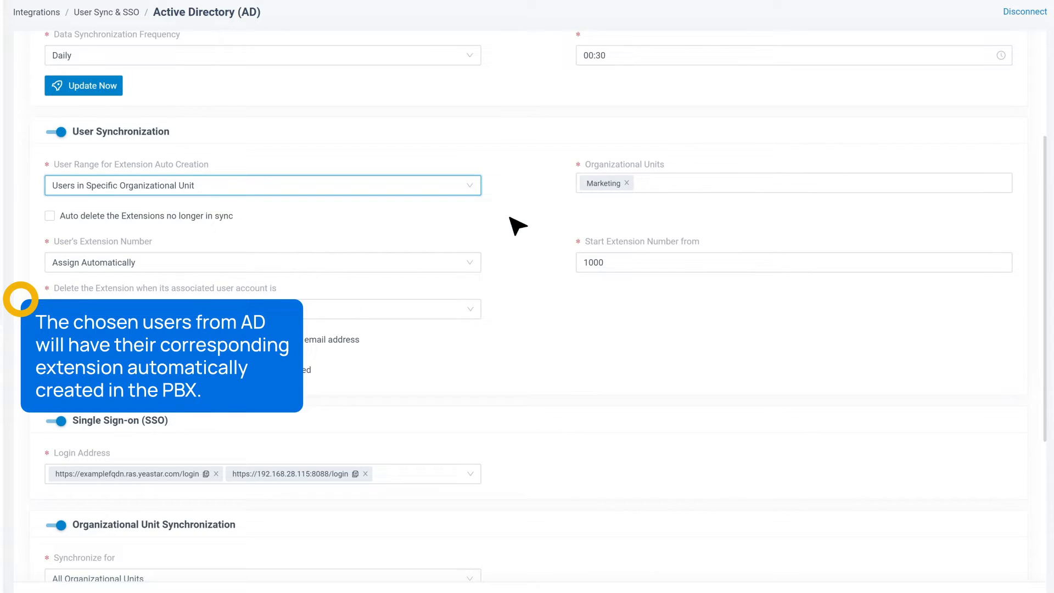
{"action": "mouse_move", "coordinate": [530, 224]}
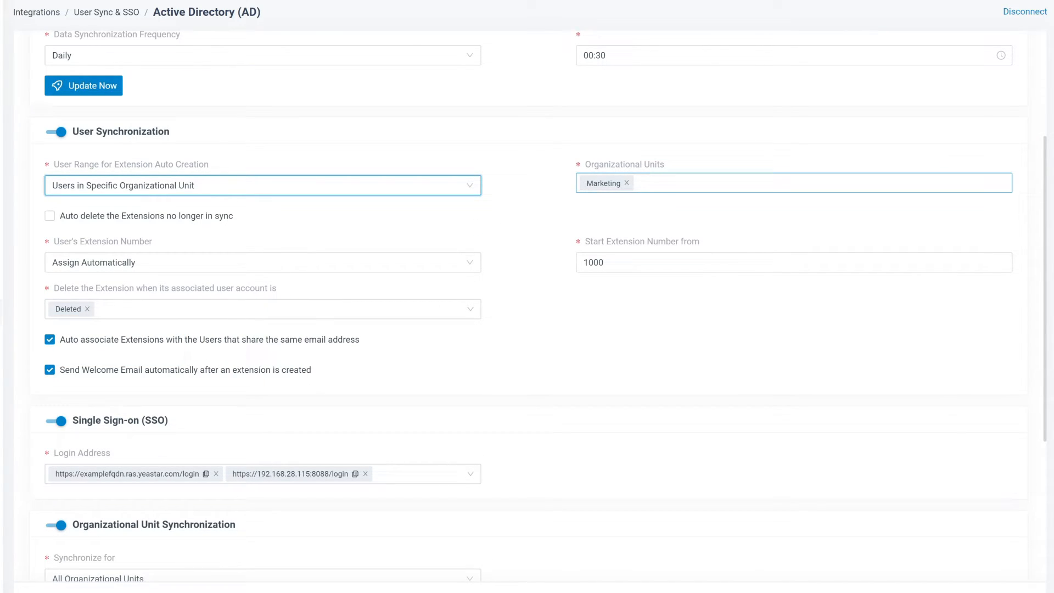
{"action": "left_click", "coordinate": [793, 184]}
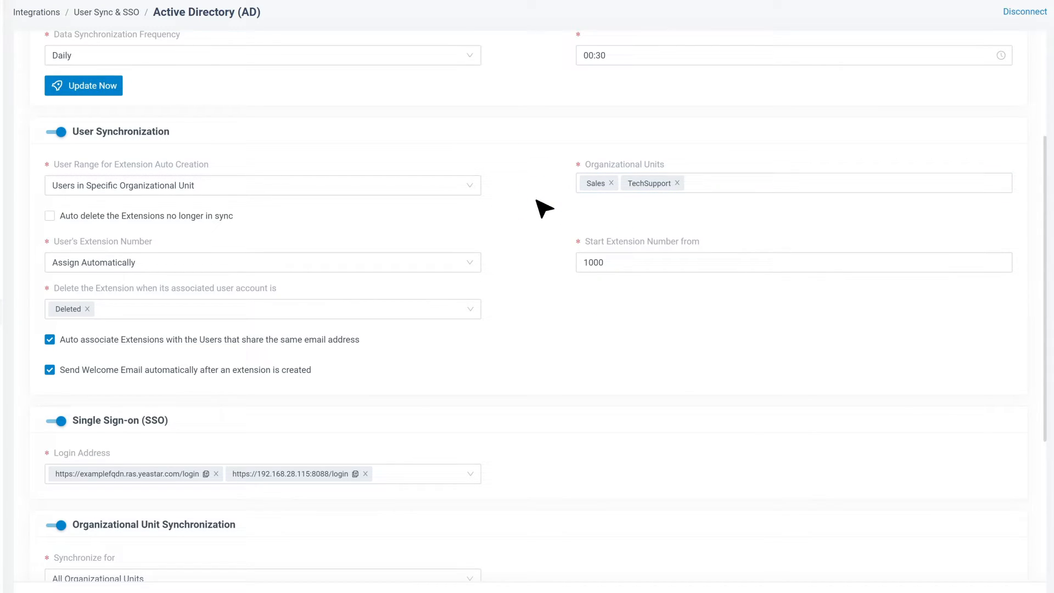
{"action": "left_click", "coordinate": [262, 262]}
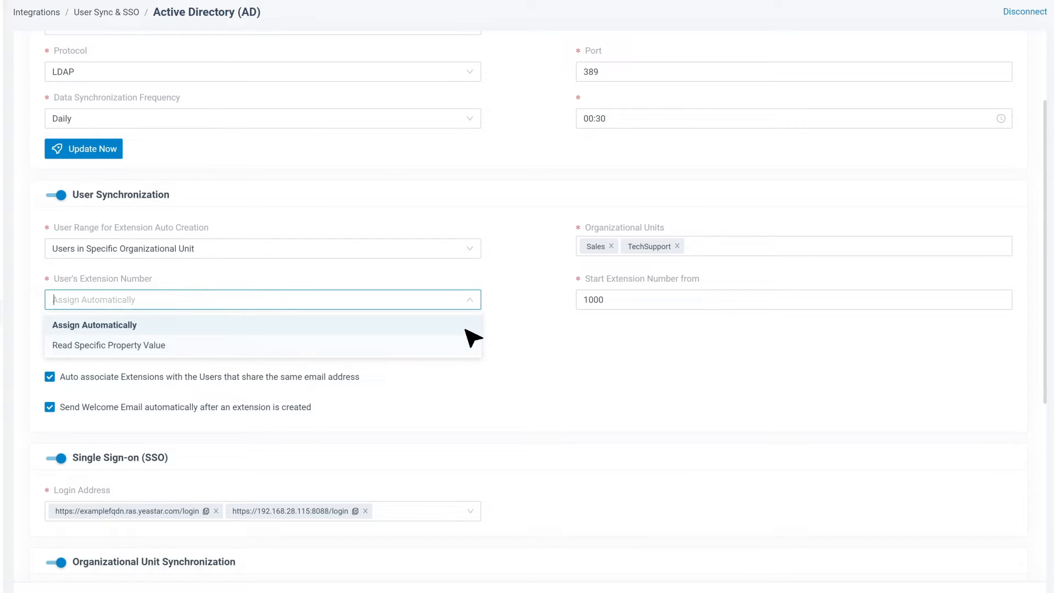
{"action": "left_click", "coordinate": [94, 325]}
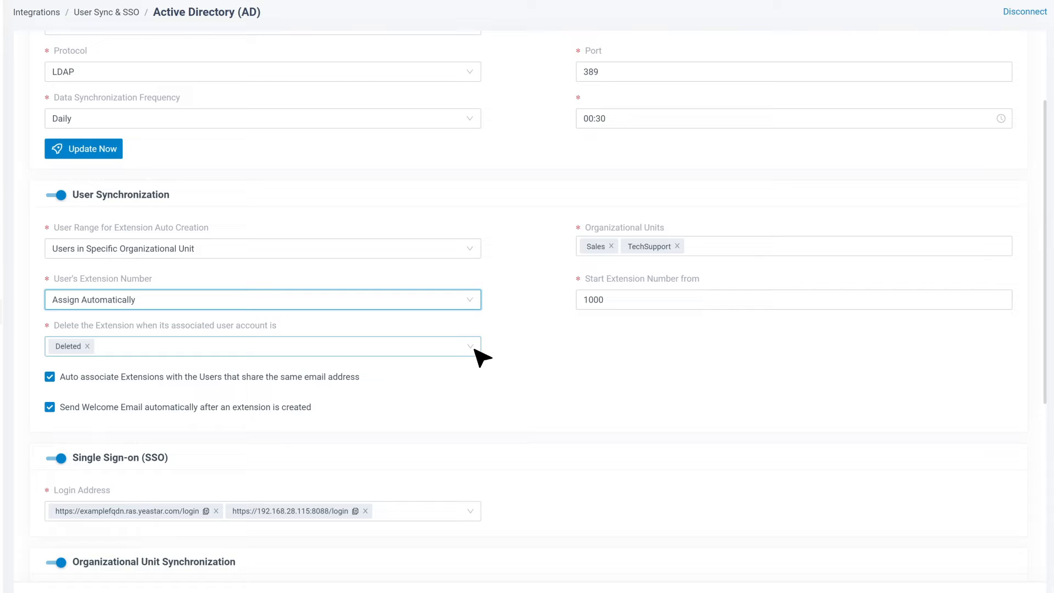
{"action": "left_click", "coordinate": [270, 346]}
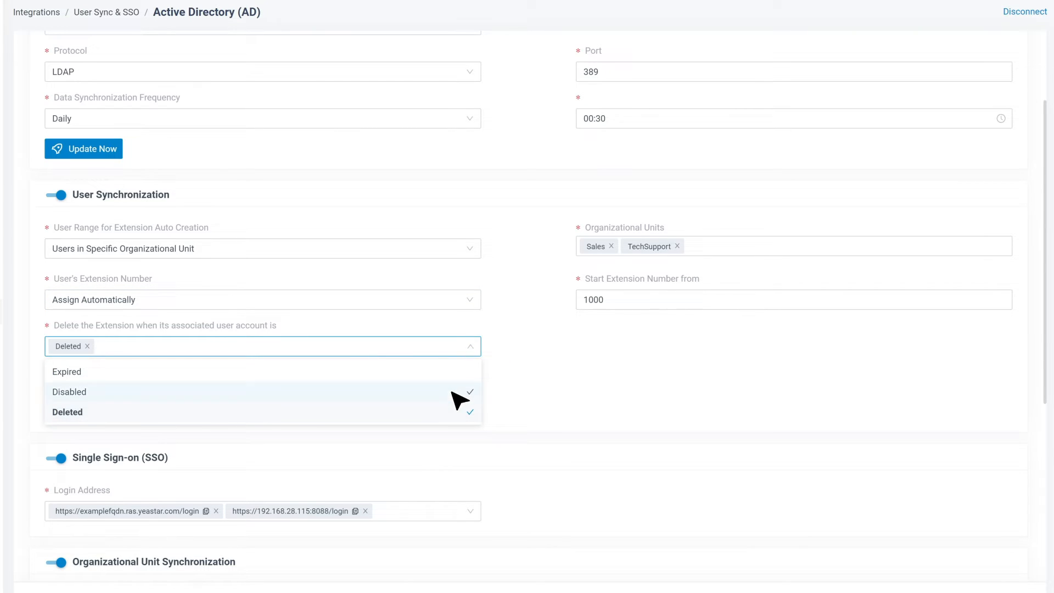
{"action": "left_click", "coordinate": [263, 346]}
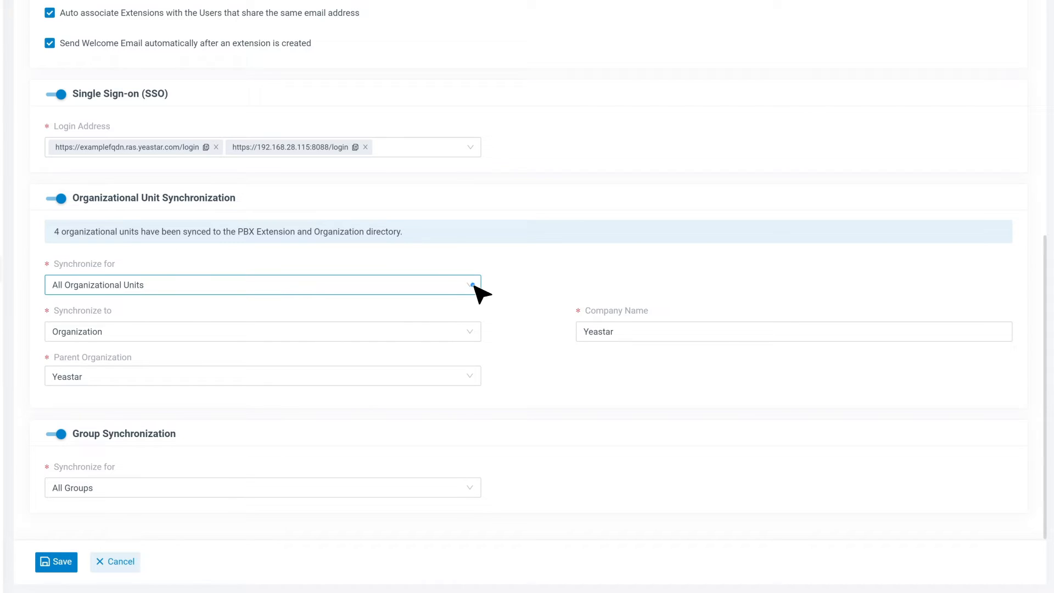
Synchronize only the Sales and TechSupport organizational units and their sub-OUs.
{"action": "left_click", "coordinate": [263, 284]}
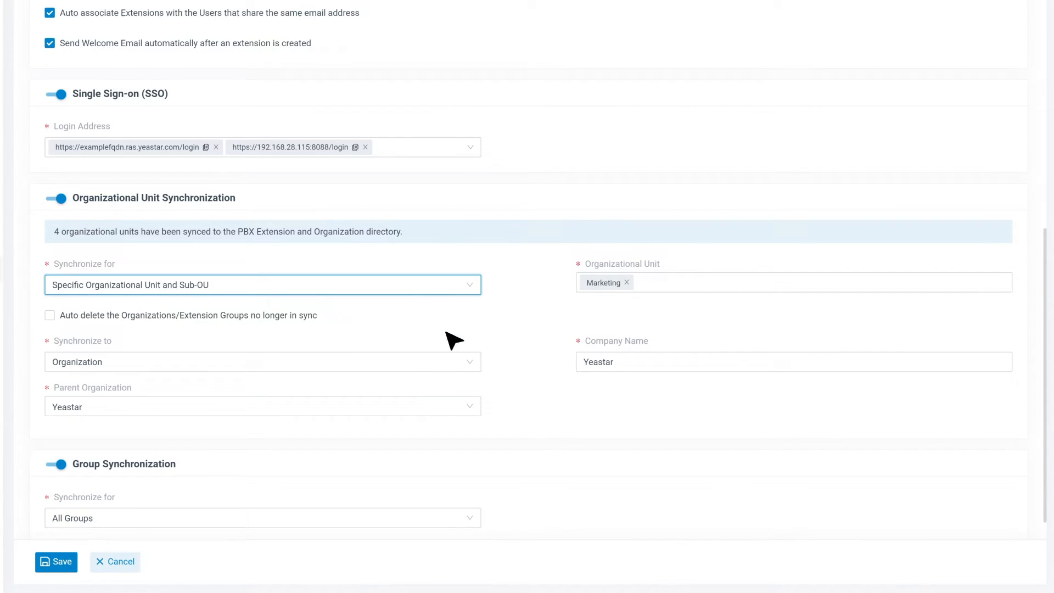
{"action": "left_click", "coordinate": [793, 282]}
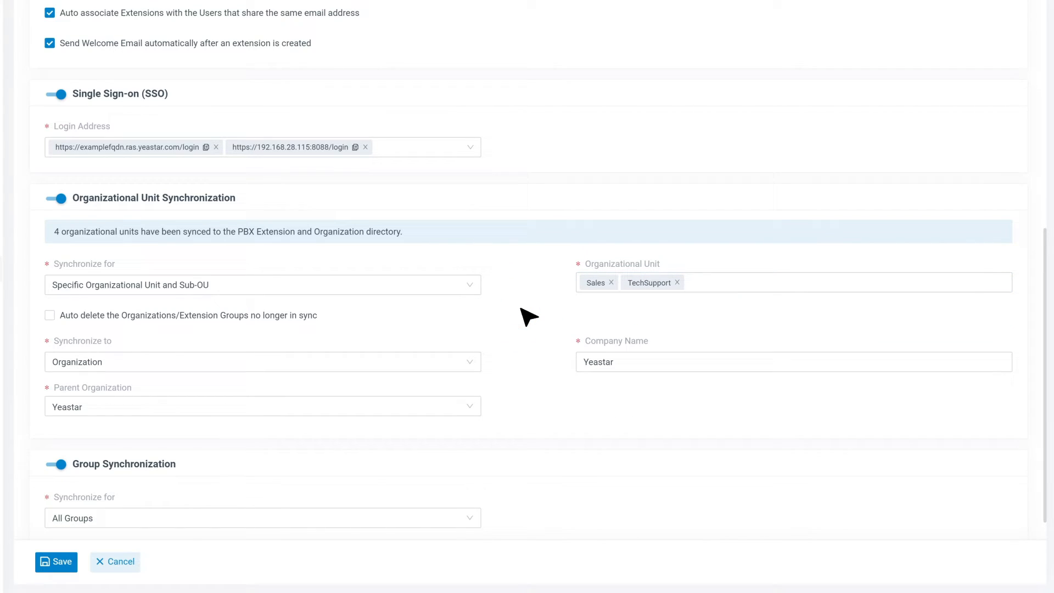
{"action": "left_click", "coordinate": [263, 362]}
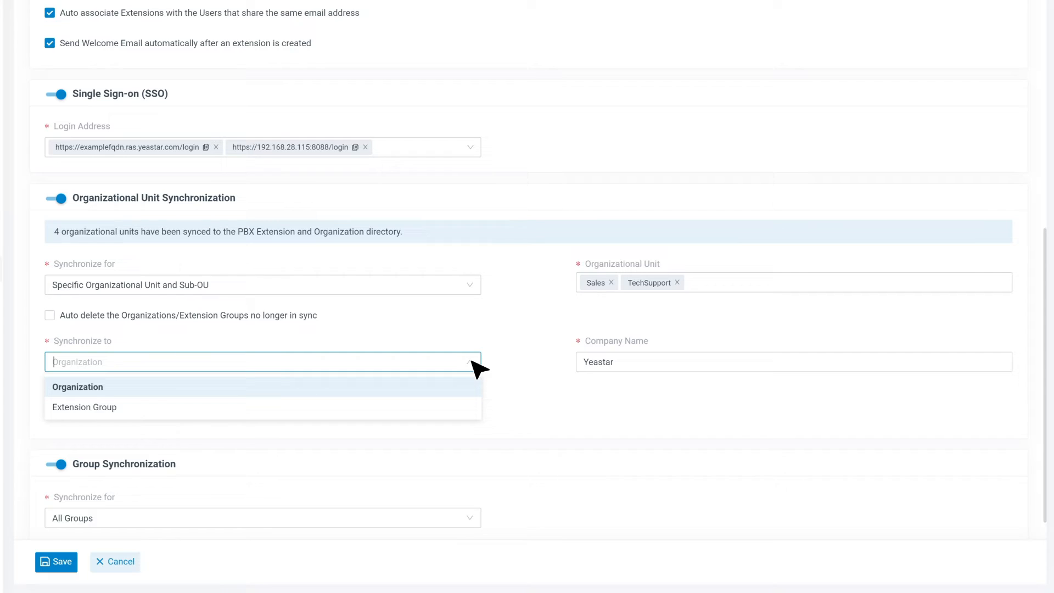
{"action": "mouse_move", "coordinate": [464, 409]}
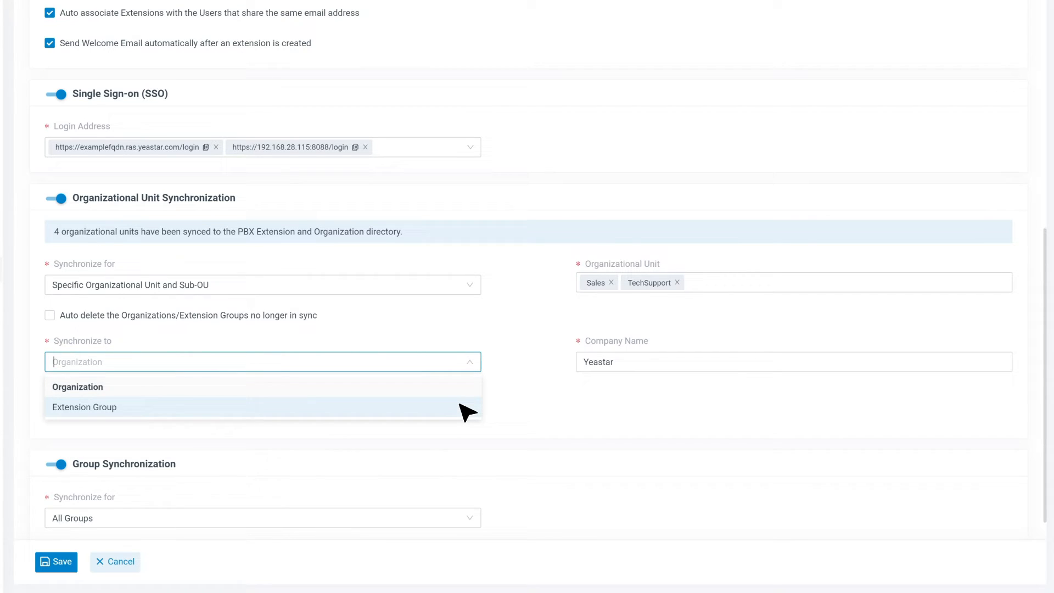
Keep Synchronize to as Organization under Yeastar and save the settings.
{"action": "left_click", "coordinate": [77, 386]}
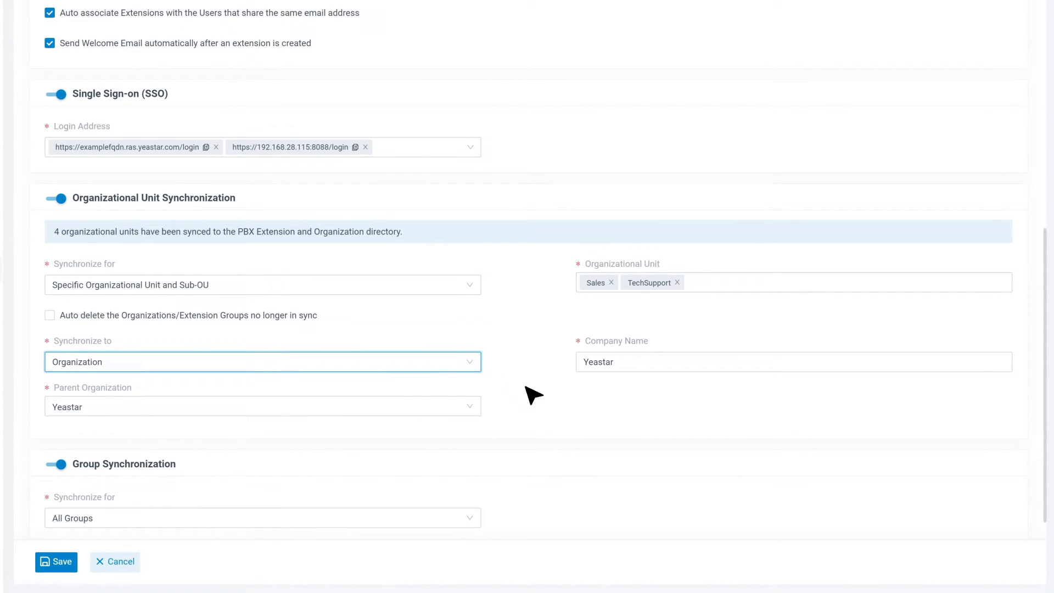
{"action": "left_click", "coordinate": [56, 562]}
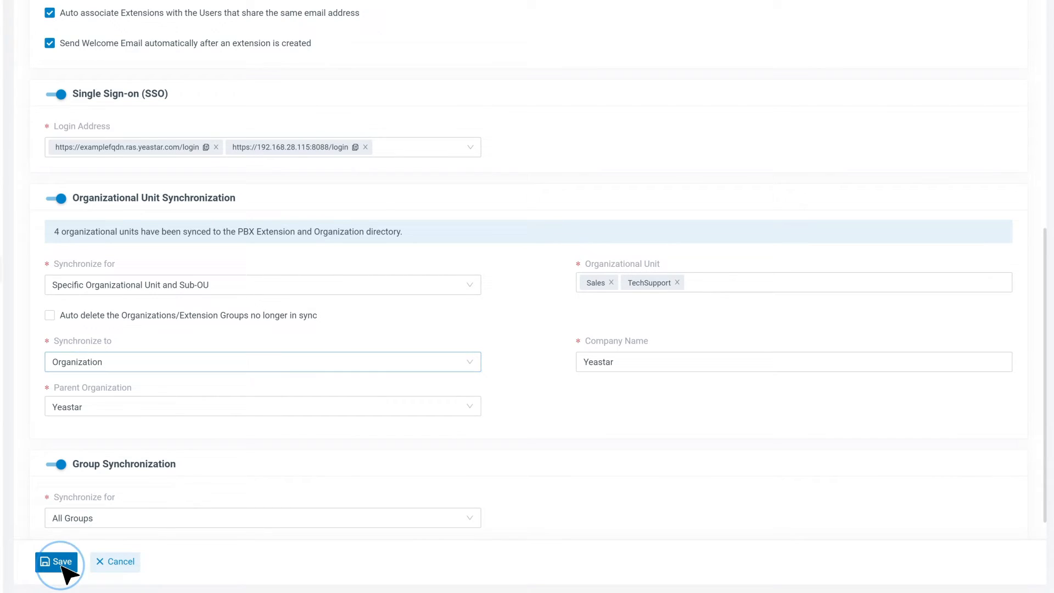
{"action": "left_click", "coordinate": [62, 562]}
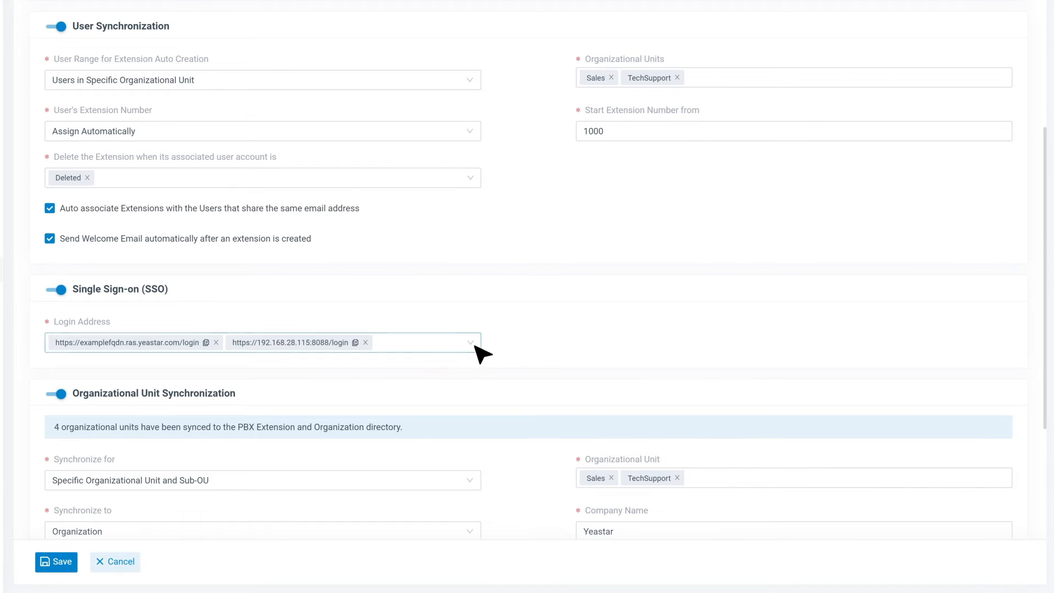
Confirm both SSO login addresses stay selected and save the Active Directory settings.
{"action": "left_click", "coordinate": [423, 343]}
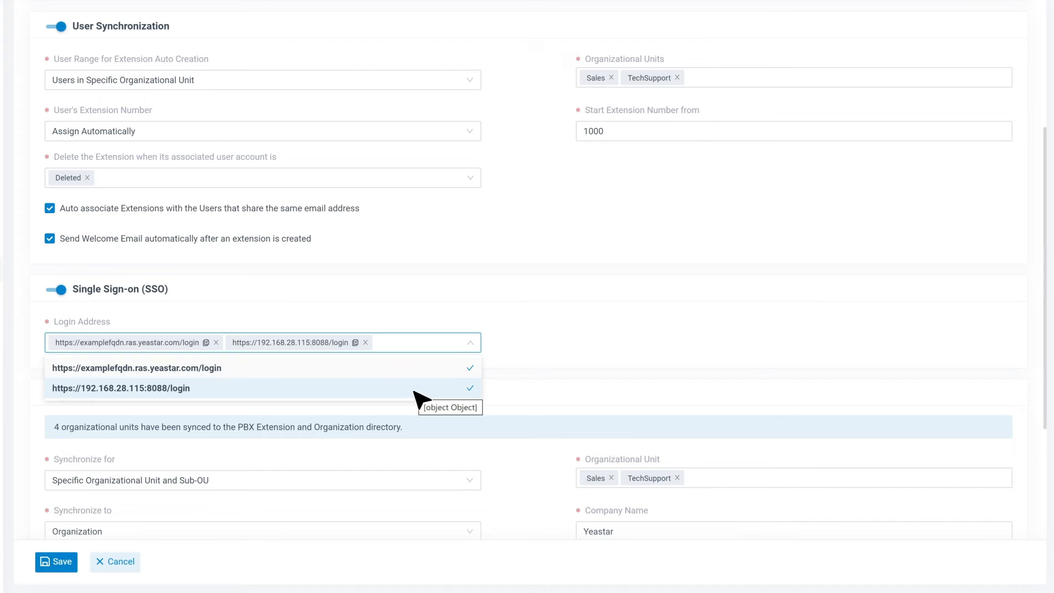
{"action": "left_click", "coordinate": [418, 342]}
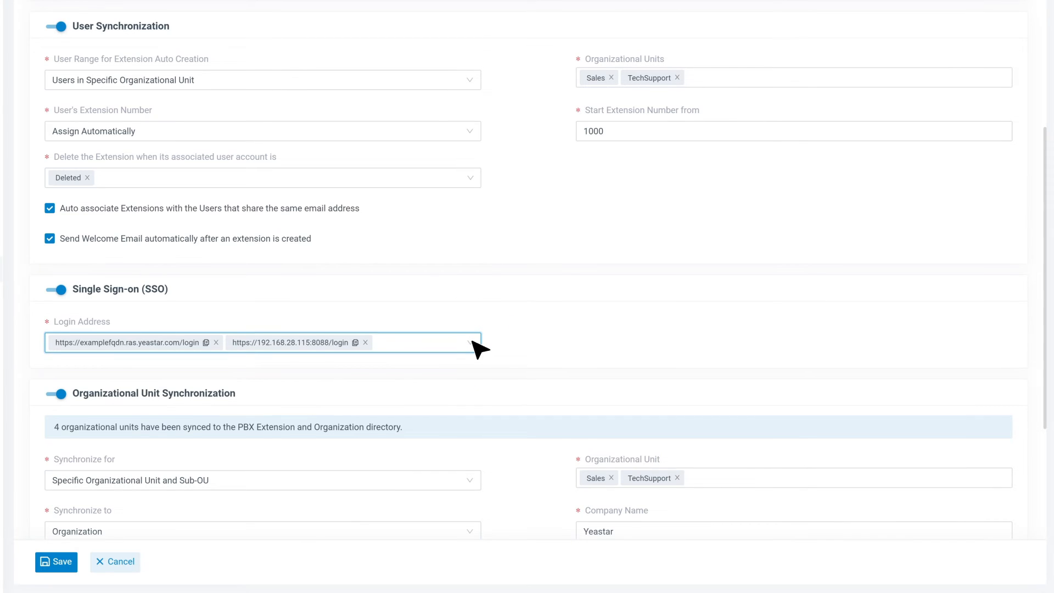
{"action": "left_click", "coordinate": [56, 561]}
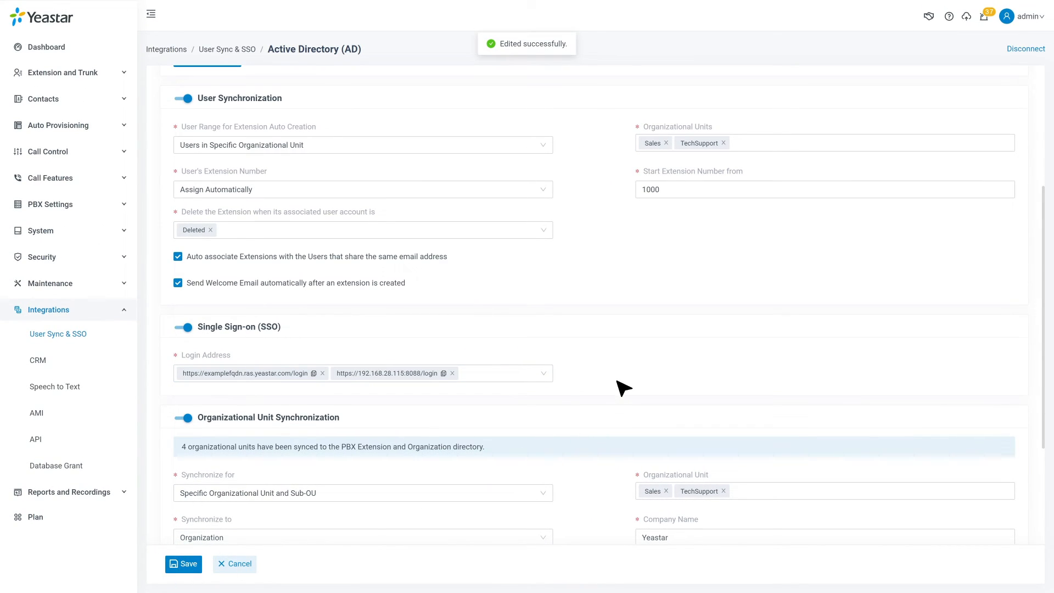